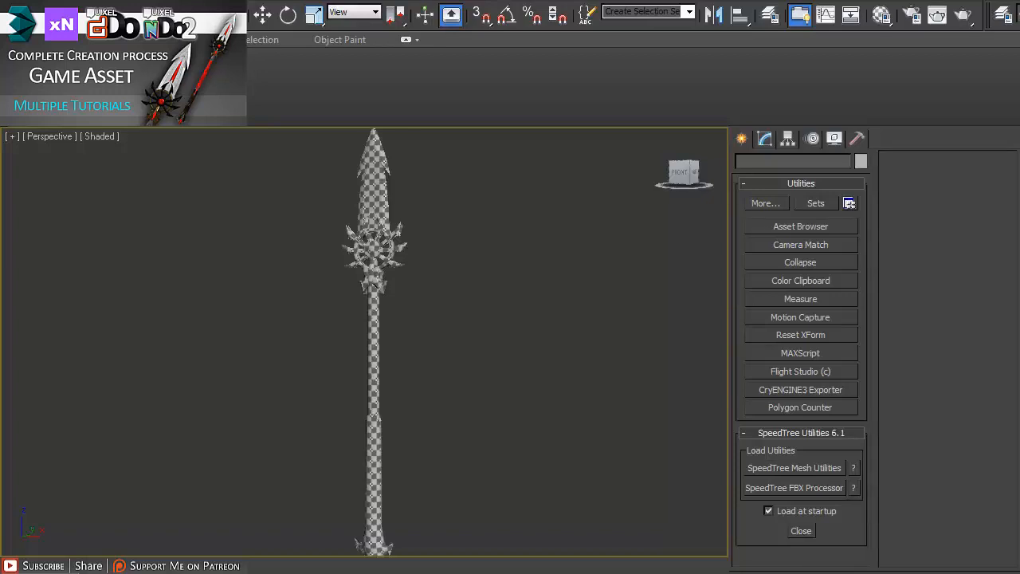
mouse_move(777, 178)
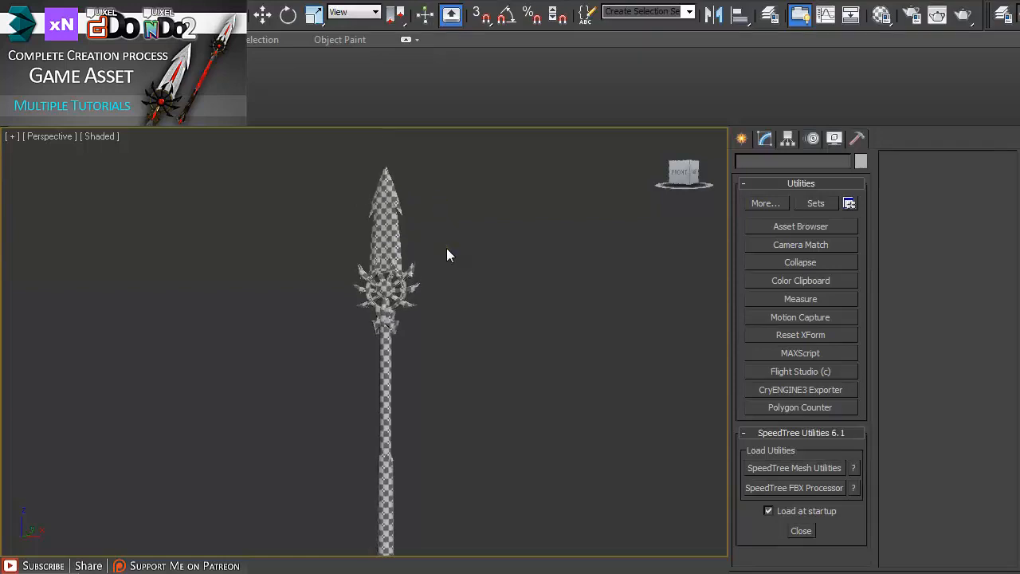
mouse_move(502, 239)
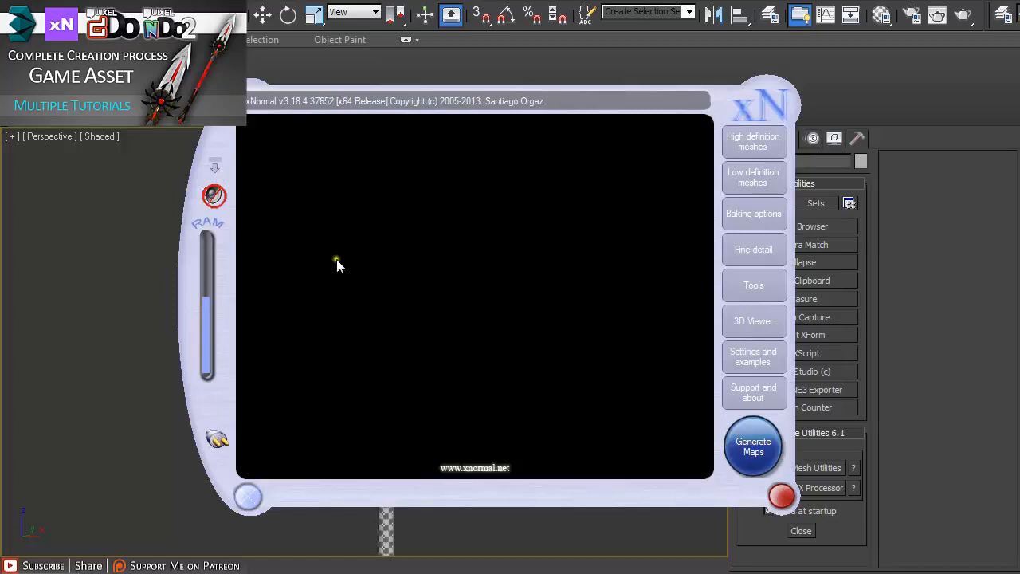
Add a high-definition mesh and browse the file picker into the Weapons folder
left_click(752, 140)
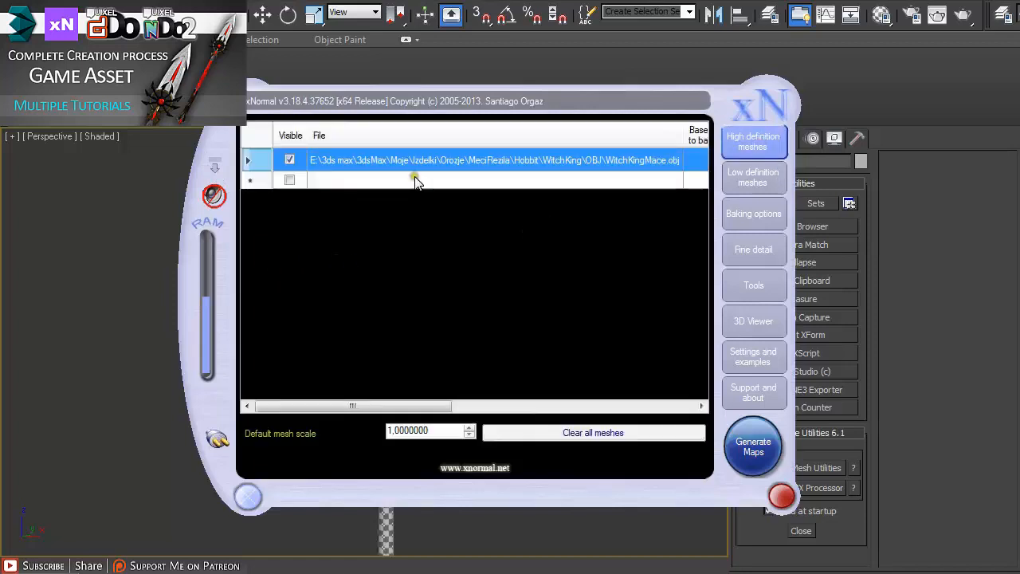
right_click(454, 159)
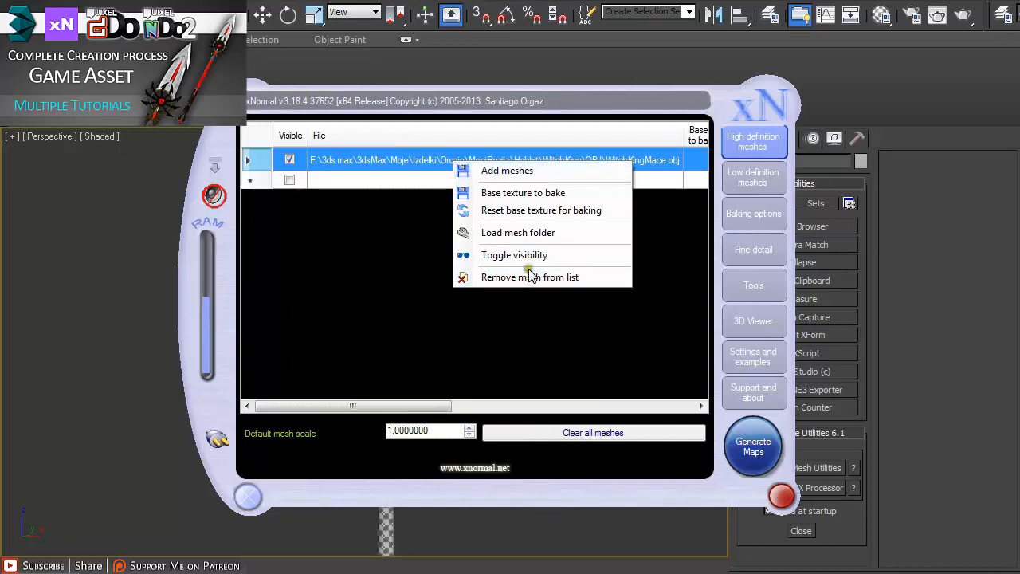
left_click(529, 277)
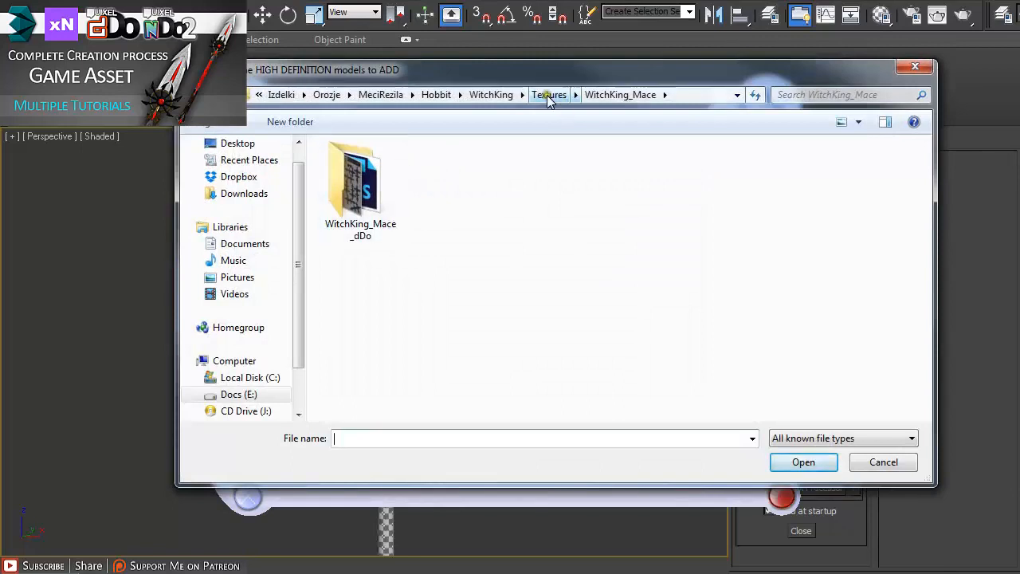
left_click(325, 94)
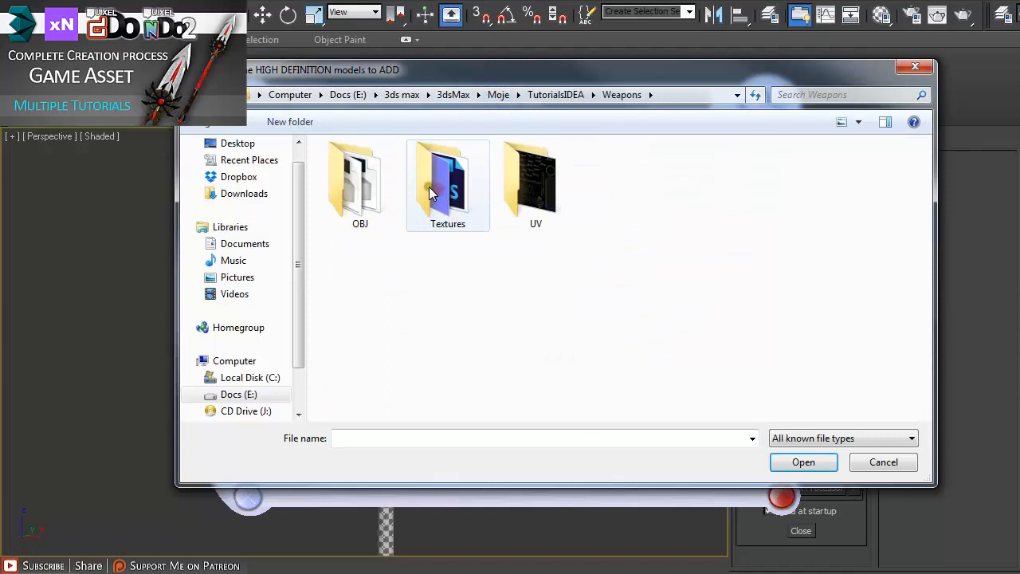
left_click(803, 462)
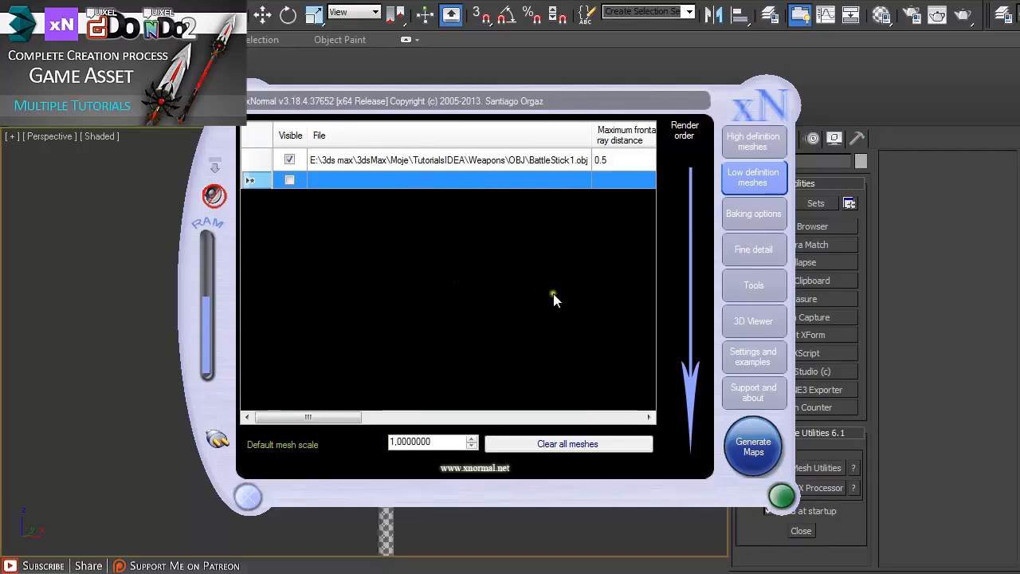
Show the Baking options with ambient occlusion ticked for the BattleStick1 mesh
left_click(752, 214)
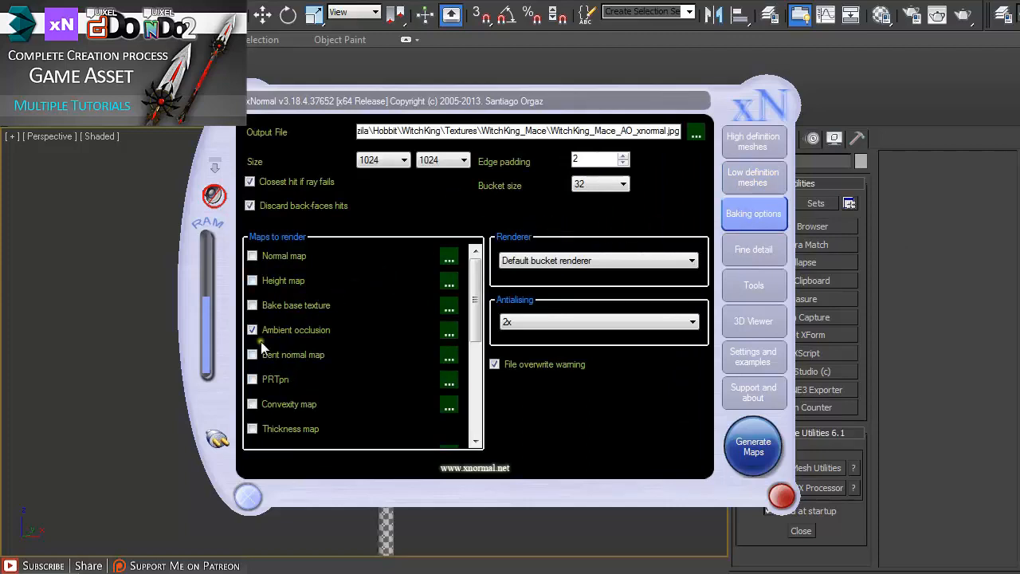
mouse_move(695, 131)
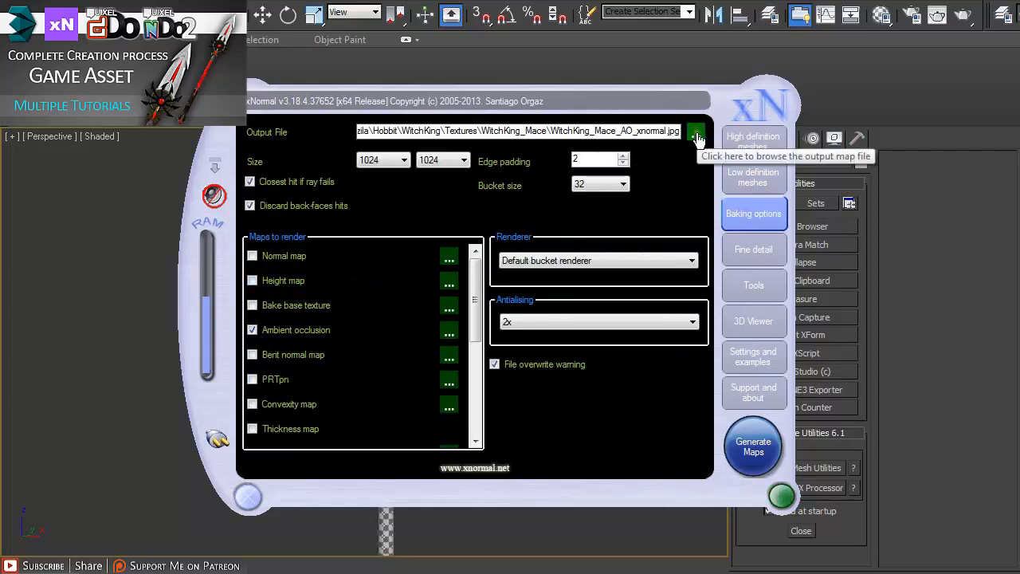
Save the output as BattleStickAO.tga in the Weapons\Textures folder
left_click(695, 131)
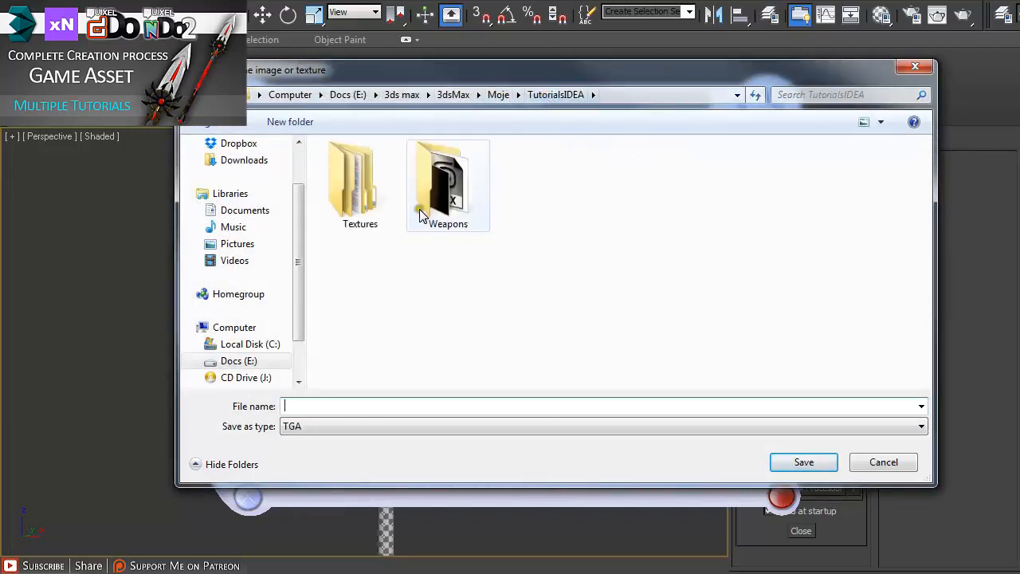
double_click(448, 183)
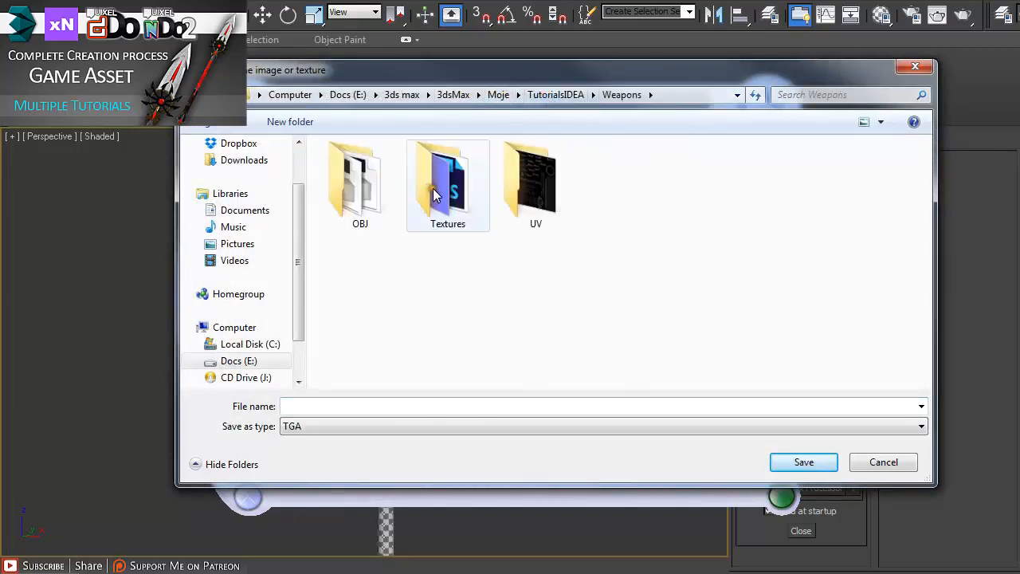
double_click(448, 183)
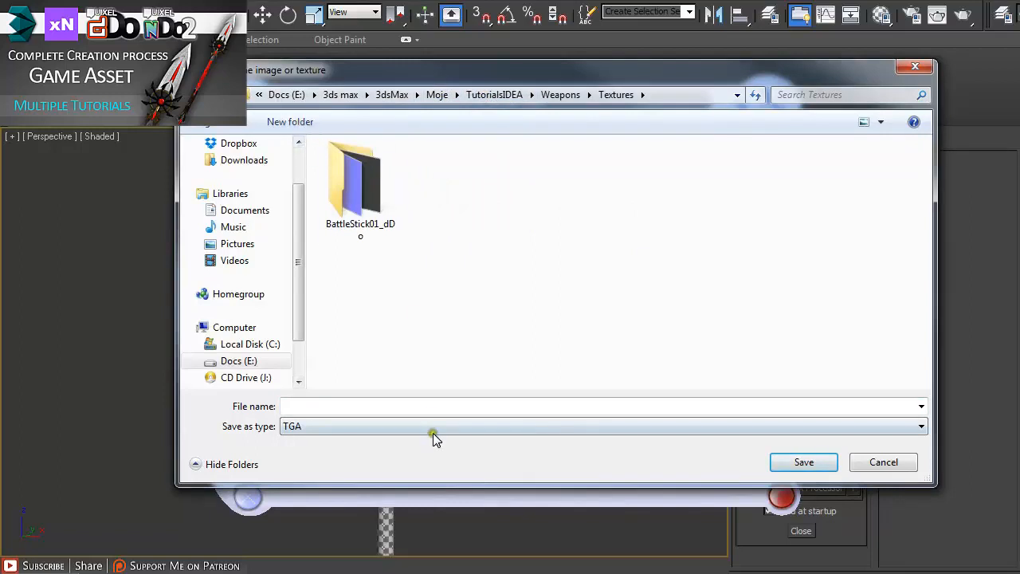
type("AO")
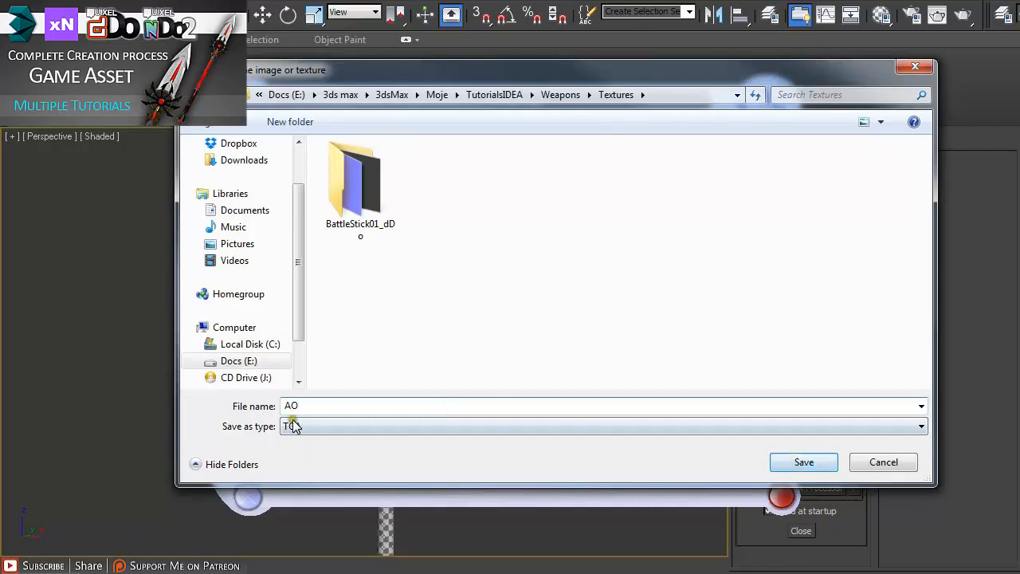
left_click(602, 426)
type("BattleStick")
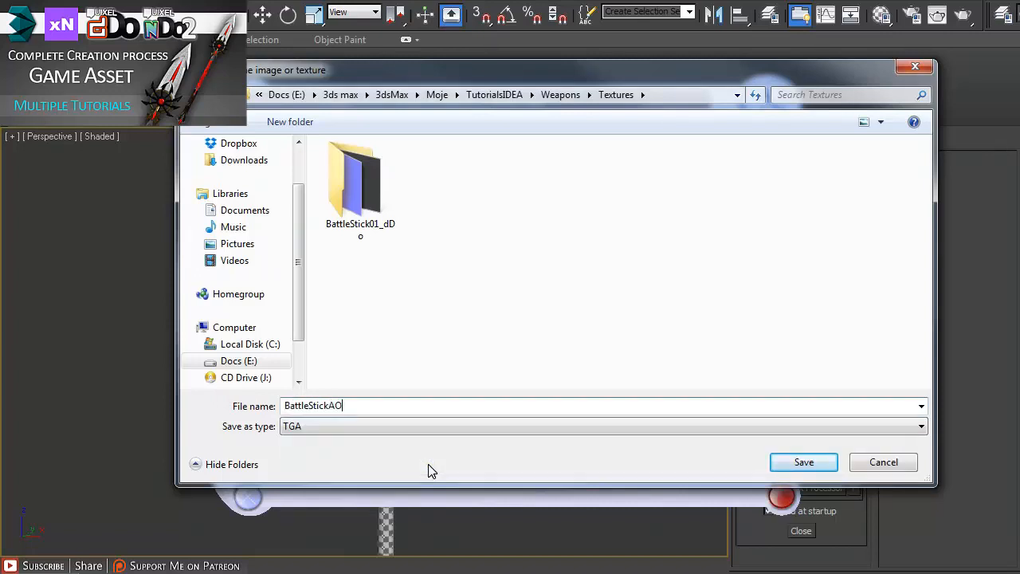
left_click(801, 461)
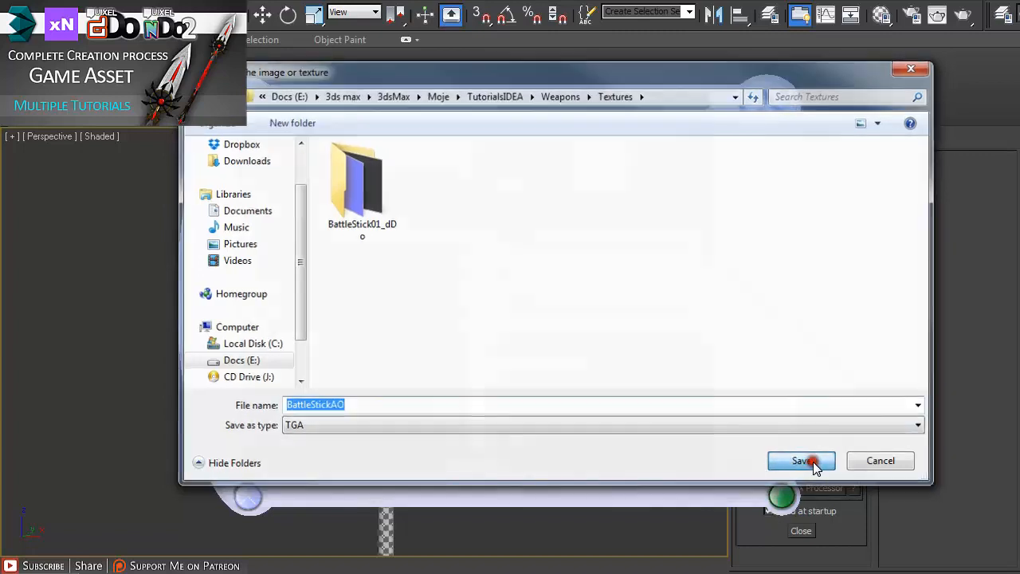
left_click(800, 461)
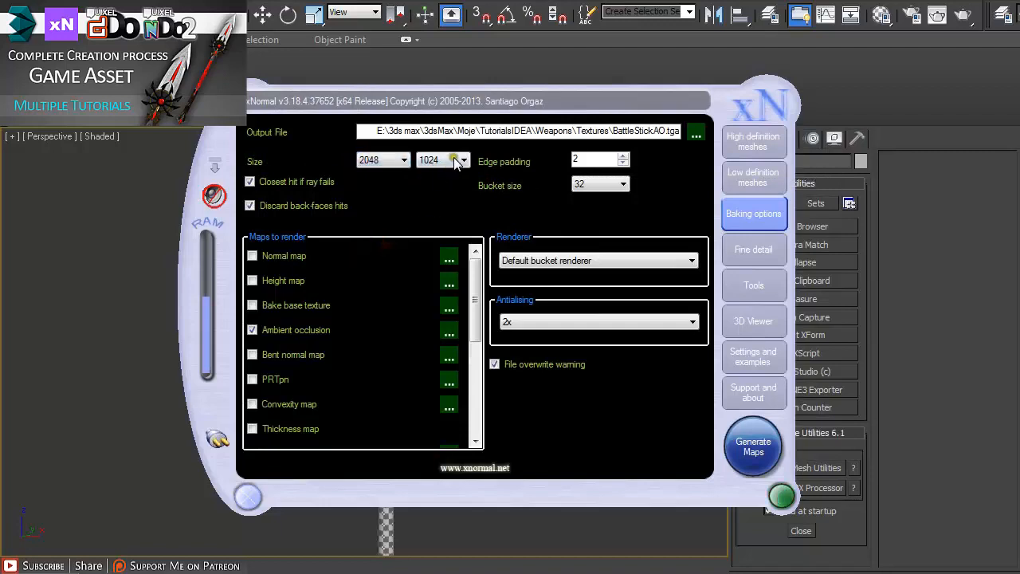
Set the map size to 2048×2048 and generate the ambient occlusion map
left_click(462, 159)
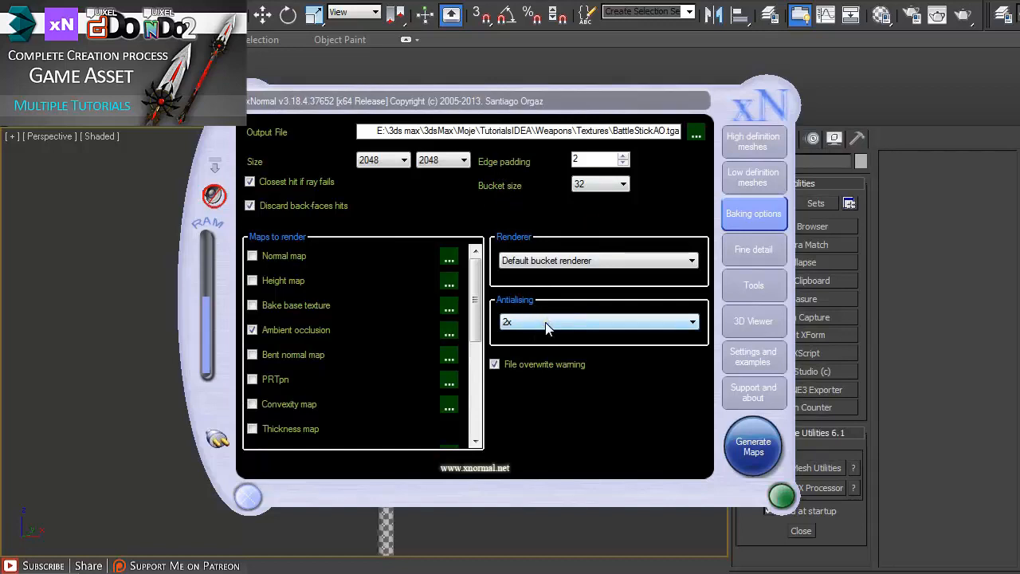
mouse_move(752, 446)
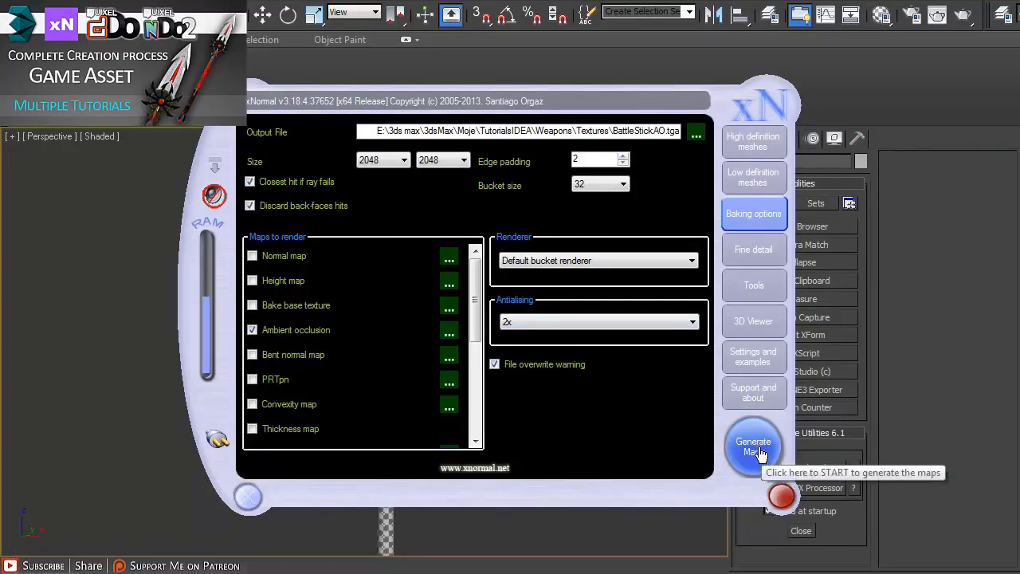
left_click(752, 446)
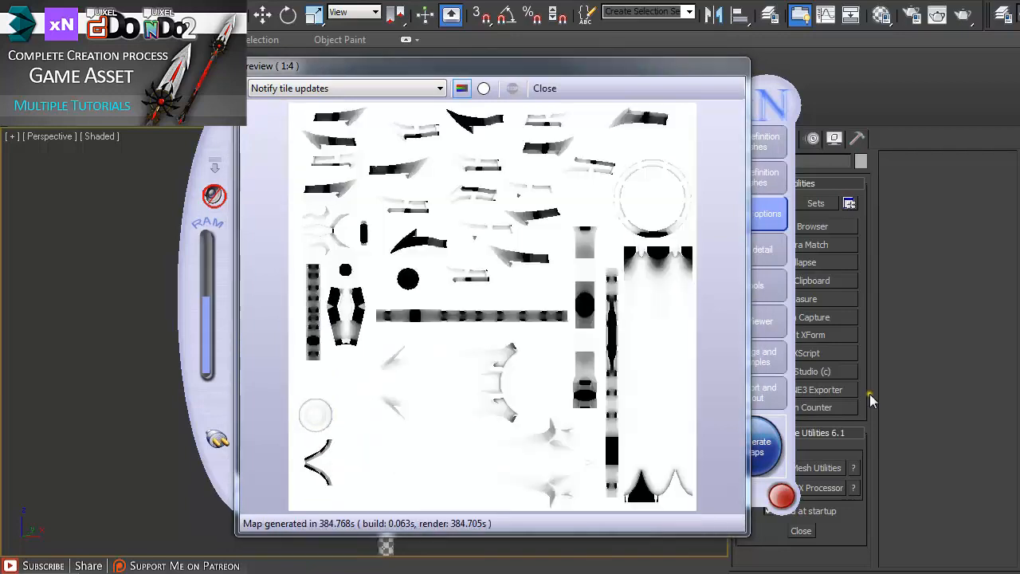
mouse_move(800, 382)
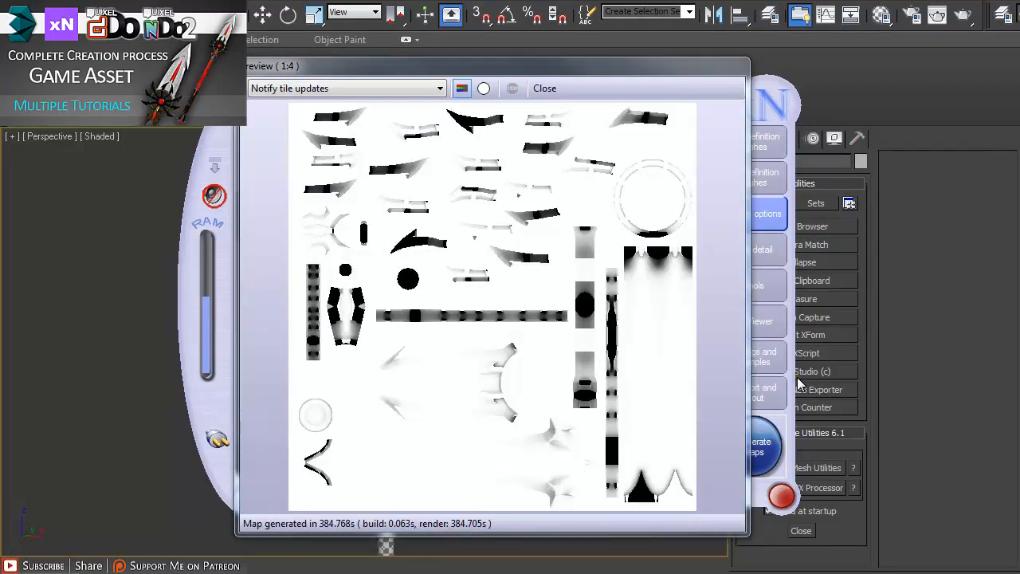